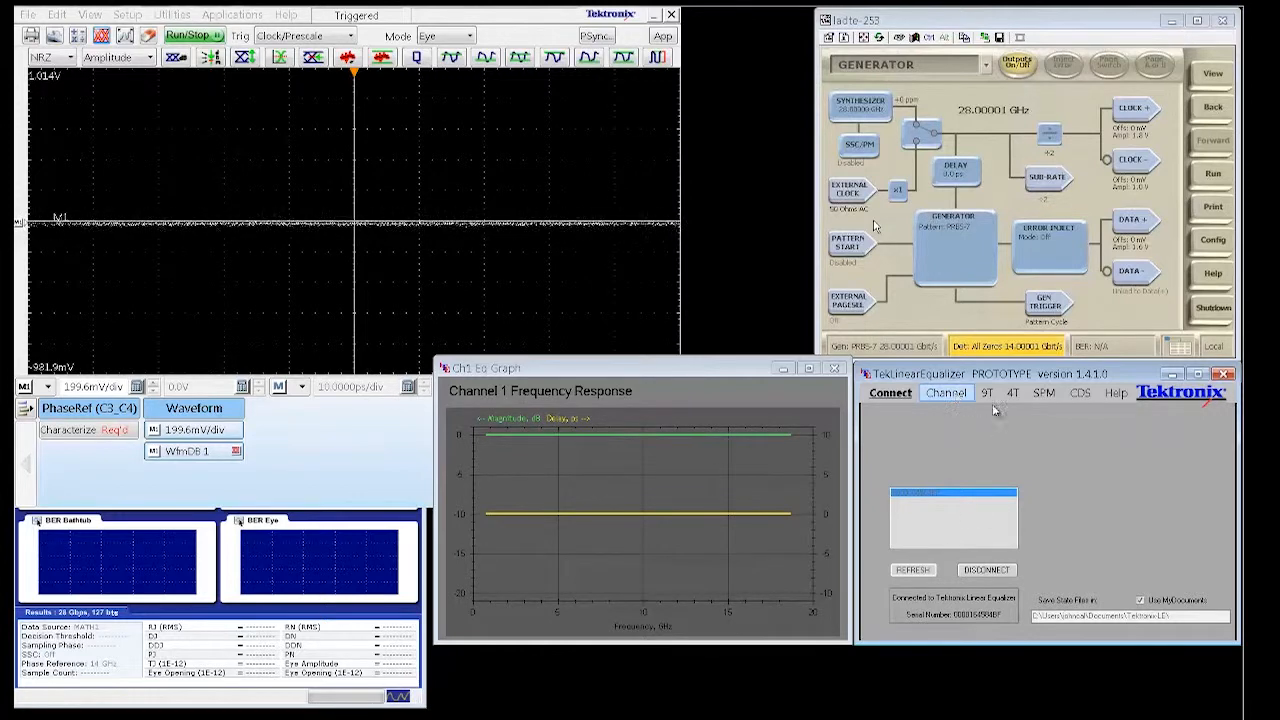
- Show the Raw 9-Tap weight controls for channel 1 with all taps at zero
left_click(986, 392)
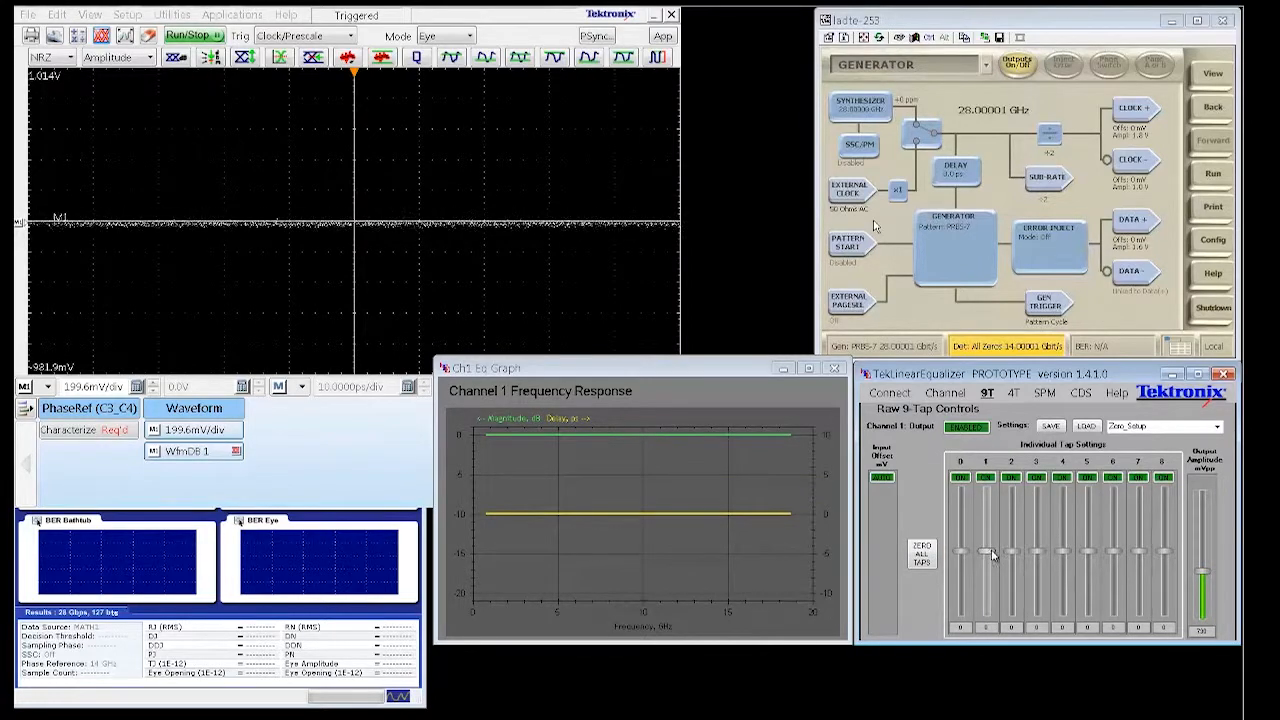
- Raise tap 1, switch the scope to Pattern view, and swing tap 0 negative then positive
left_click_drag(985, 555, 985, 520)
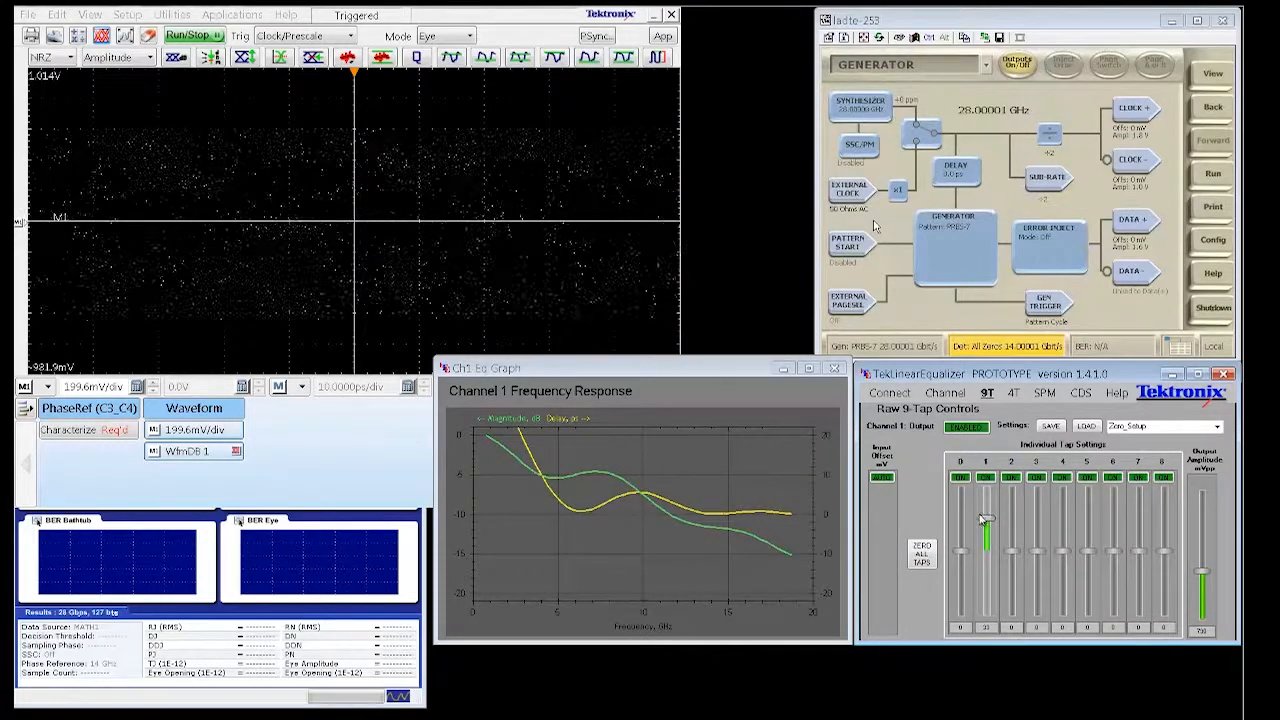
left_click(445, 36)
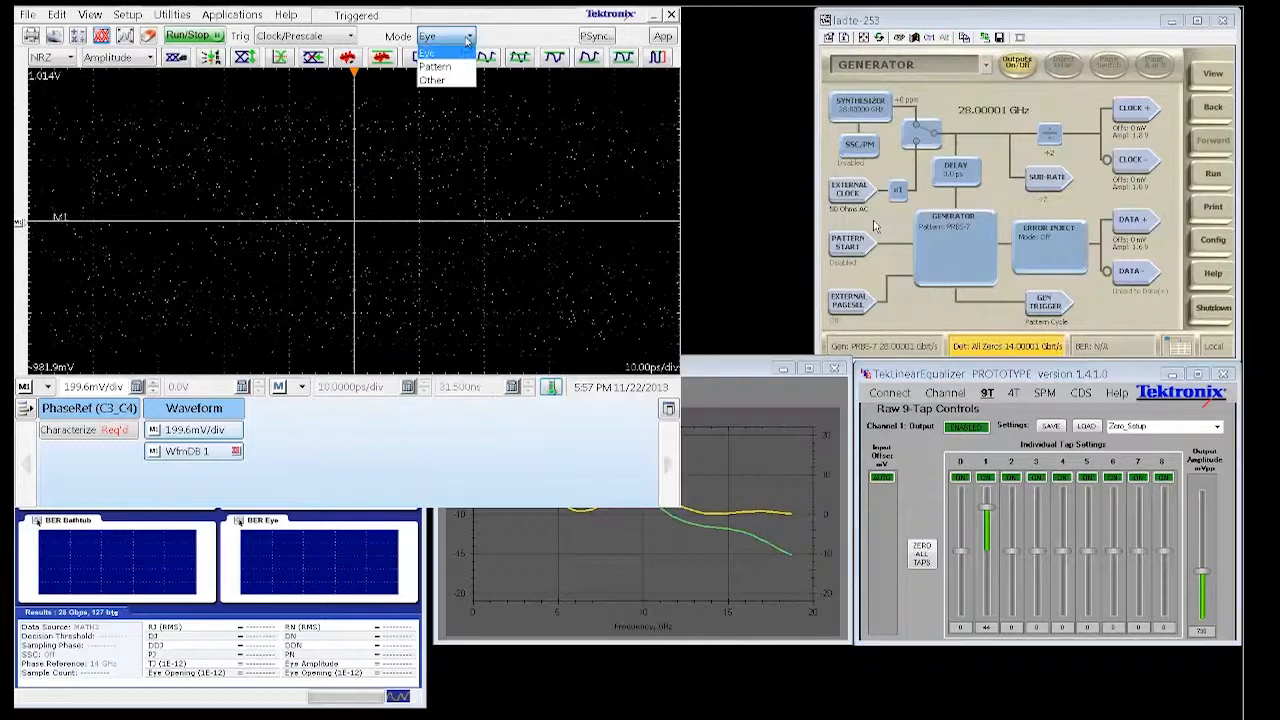
left_click(434, 66)
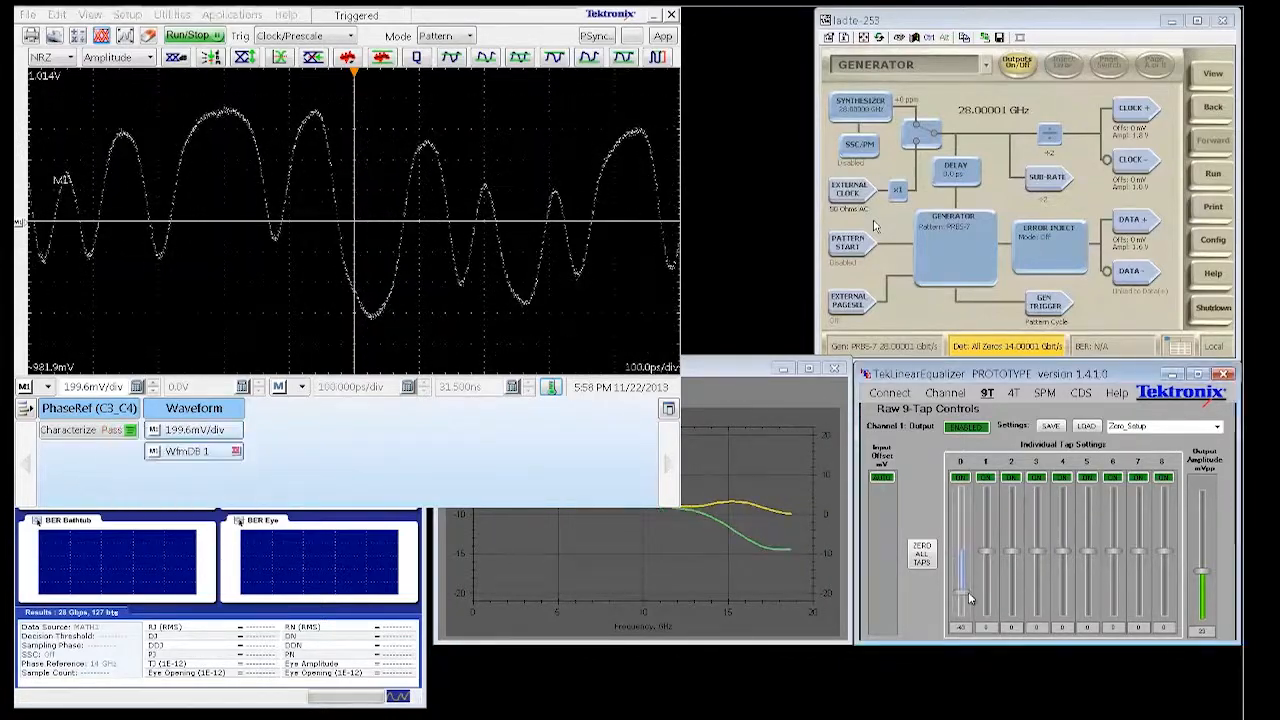
left_click_drag(960, 595, 960, 520)
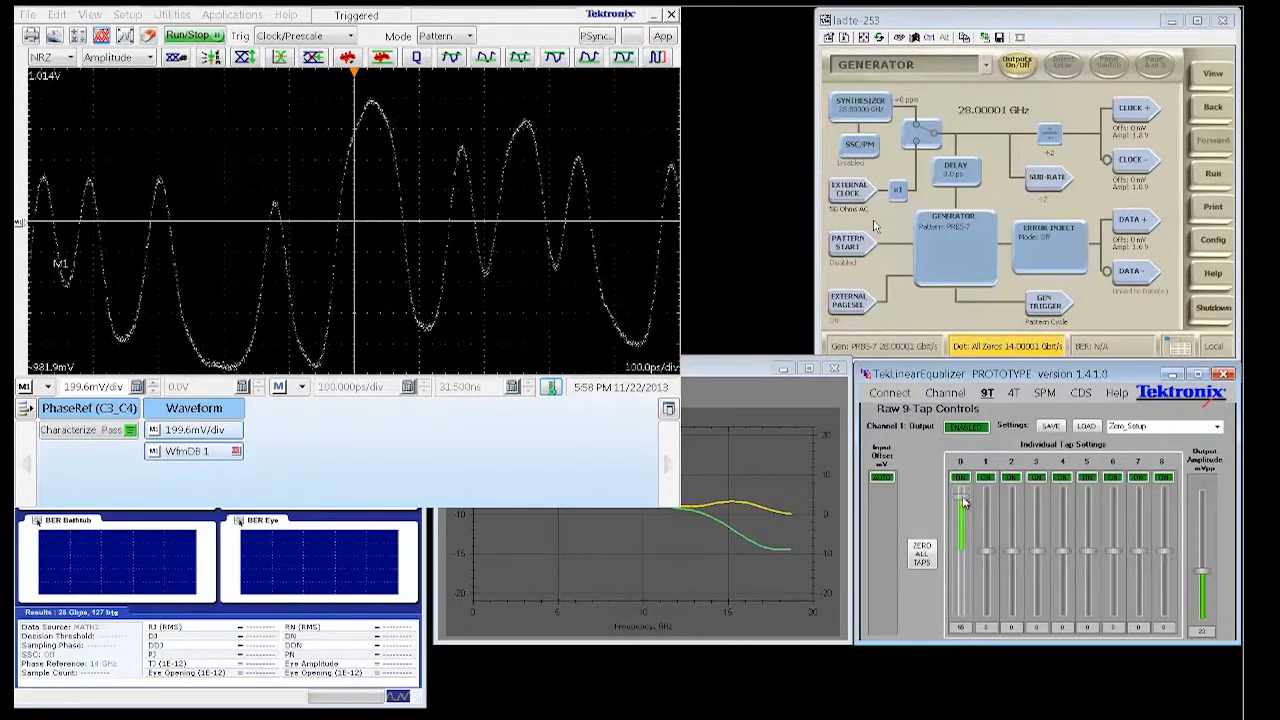
left_click_drag(963, 498, 968, 508)
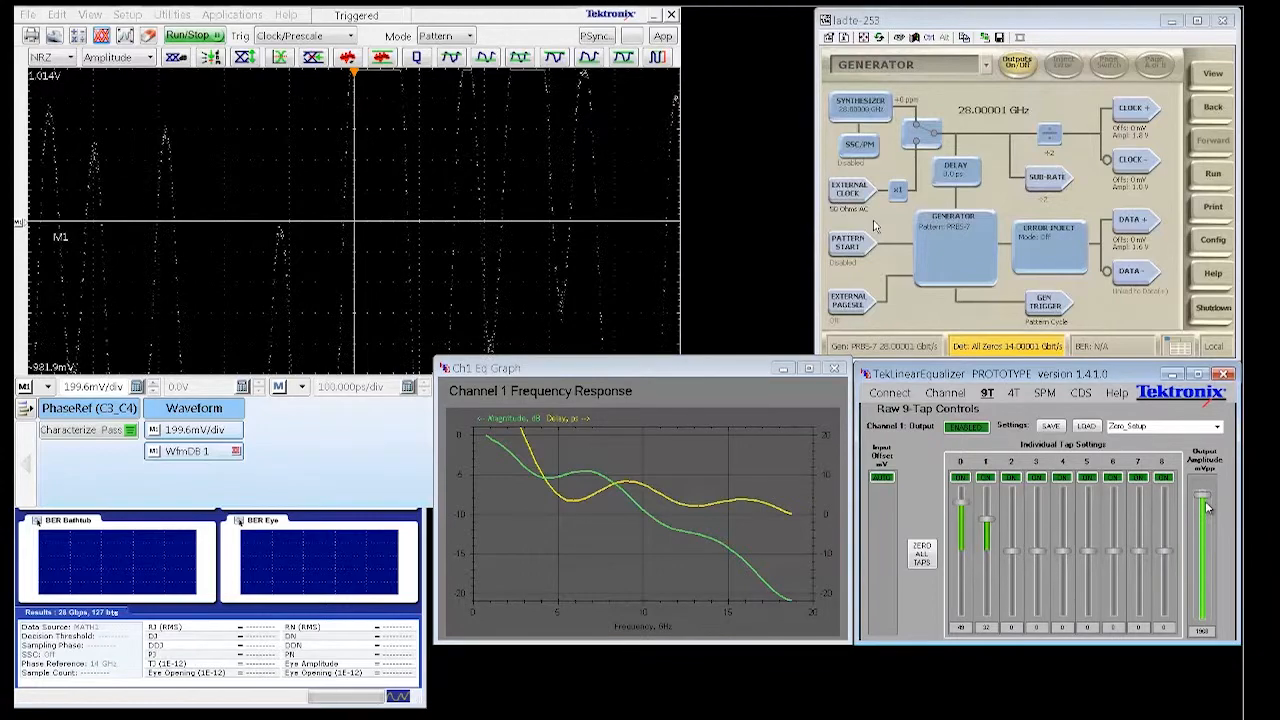
- Bring the output amplitude down to minimum and zero all tap weights
left_click_drag(1203, 507, 1203, 540)
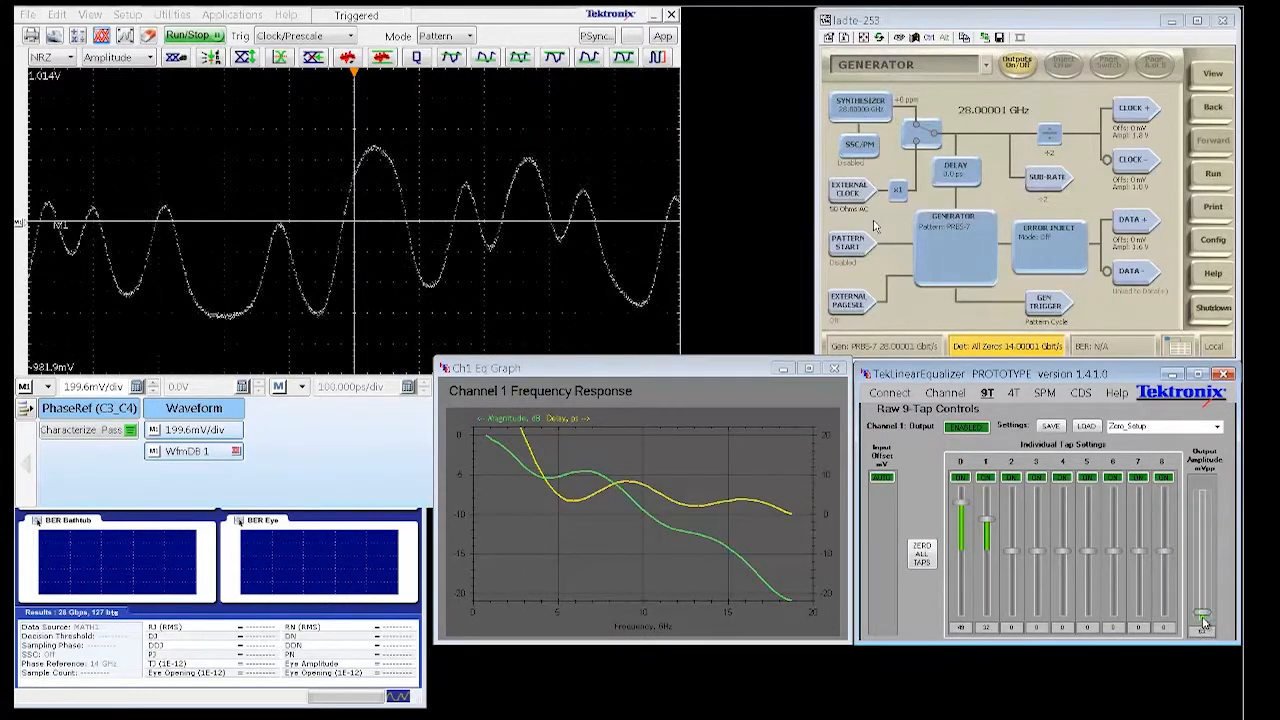
left_click(922, 555)
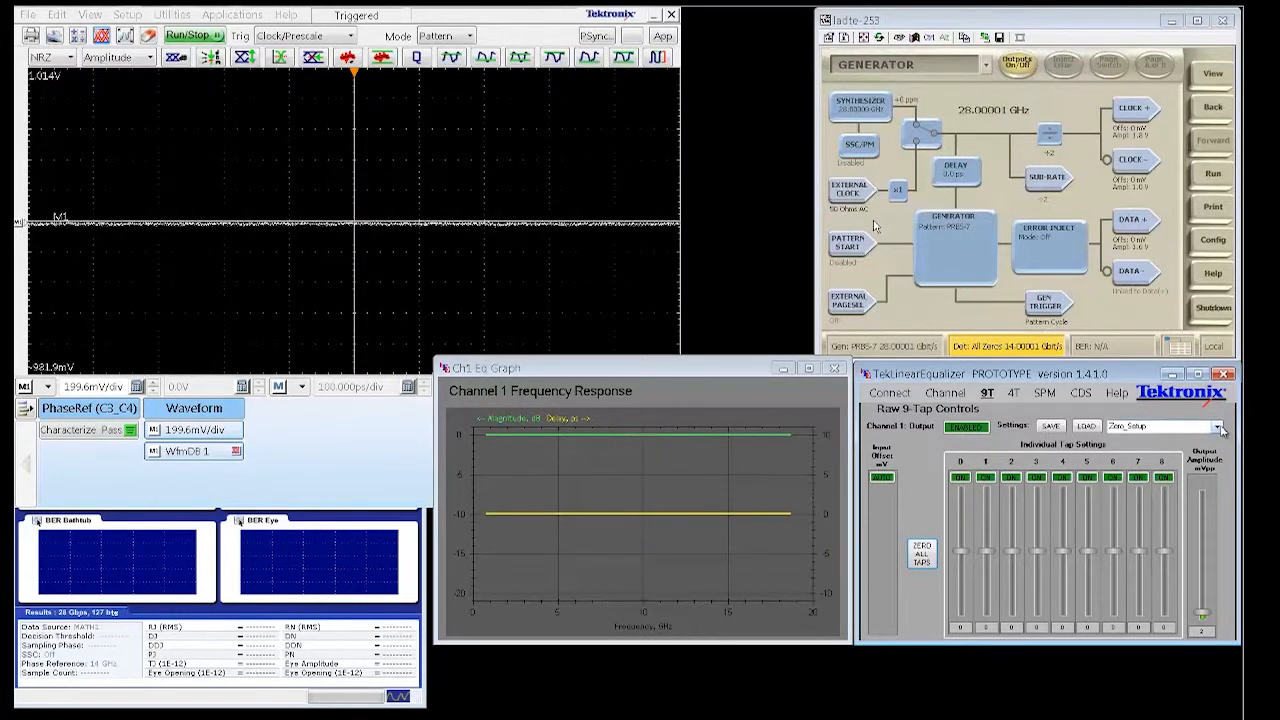
- Choose the 28.00_0dB saved tap preset and return the scope to Eye view
left_click(1219, 426)
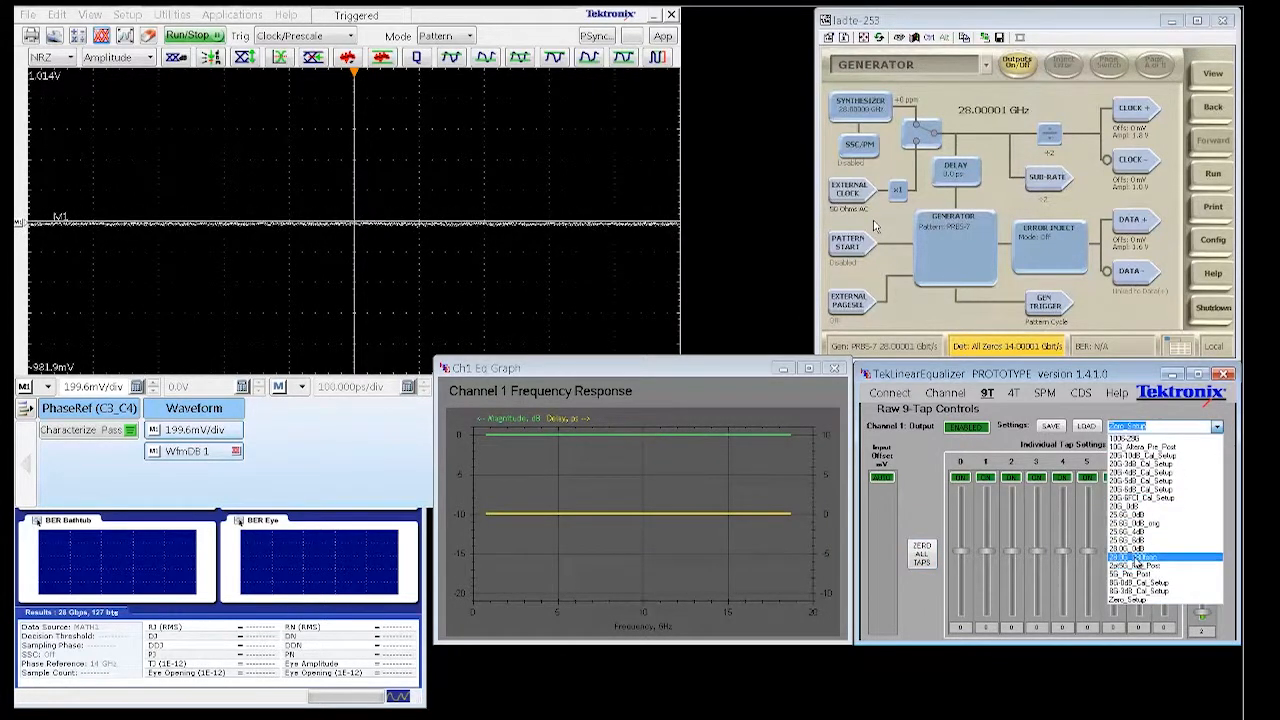
left_click(1130, 554)
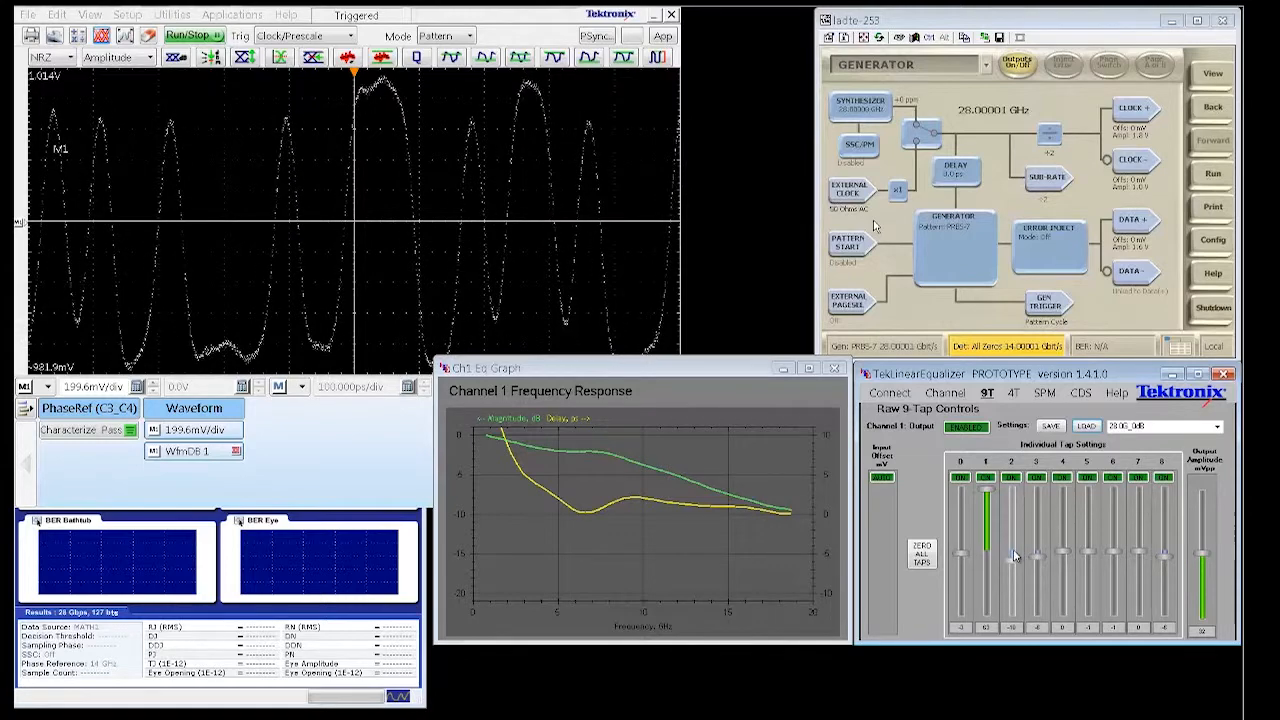
left_click(445, 36)
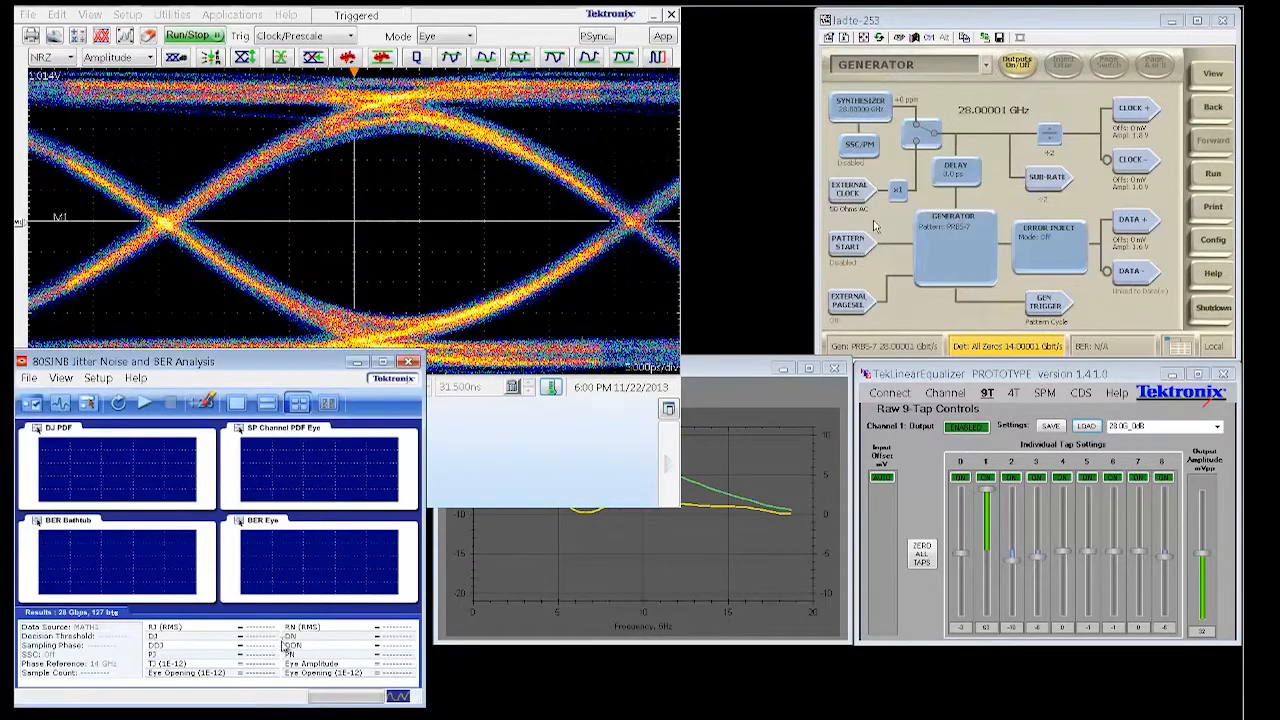
- View the 4-tap emulation page, restart eye accumulation, then switch to the S-parameter modeler
left_click(1012, 392)
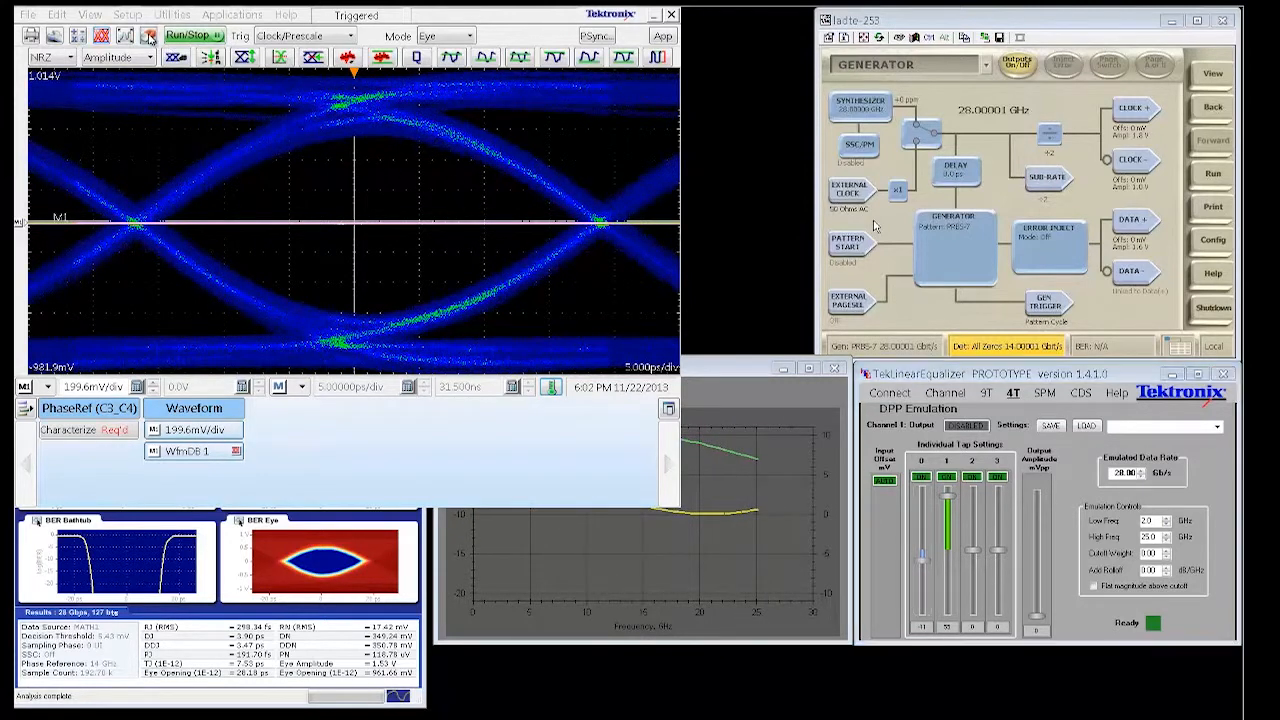
left_click(964, 425)
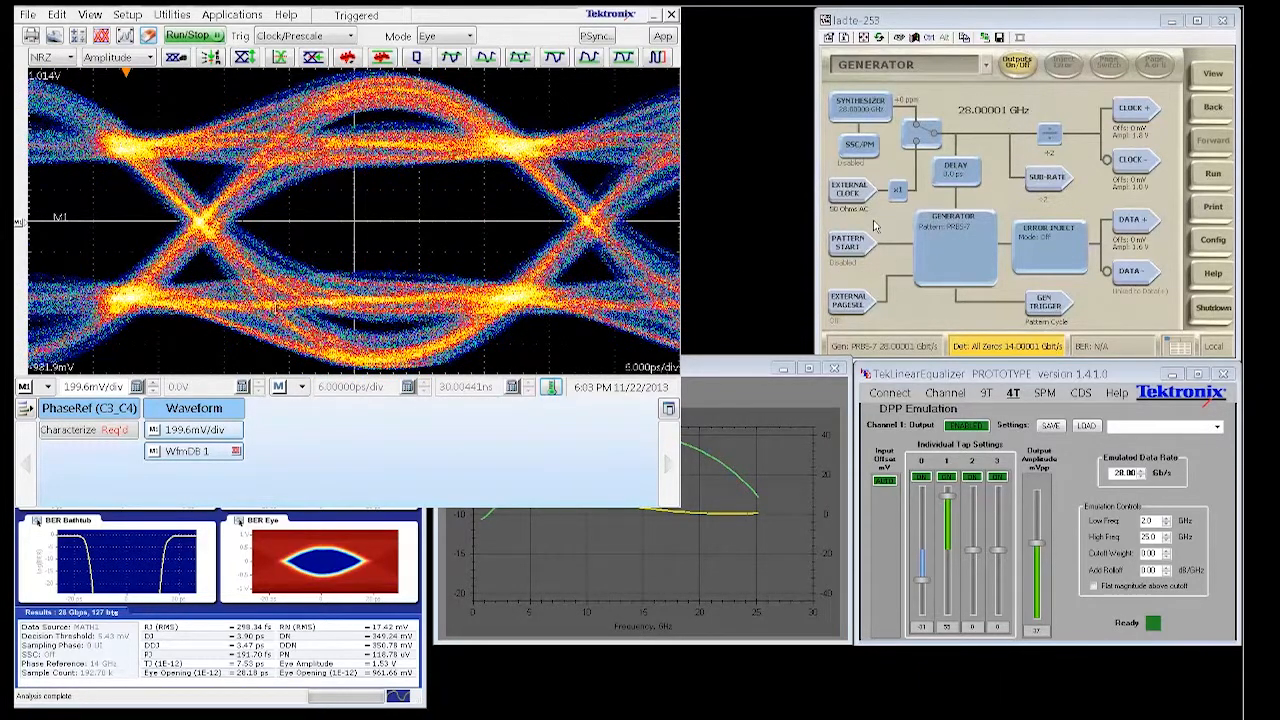
left_click(1044, 392)
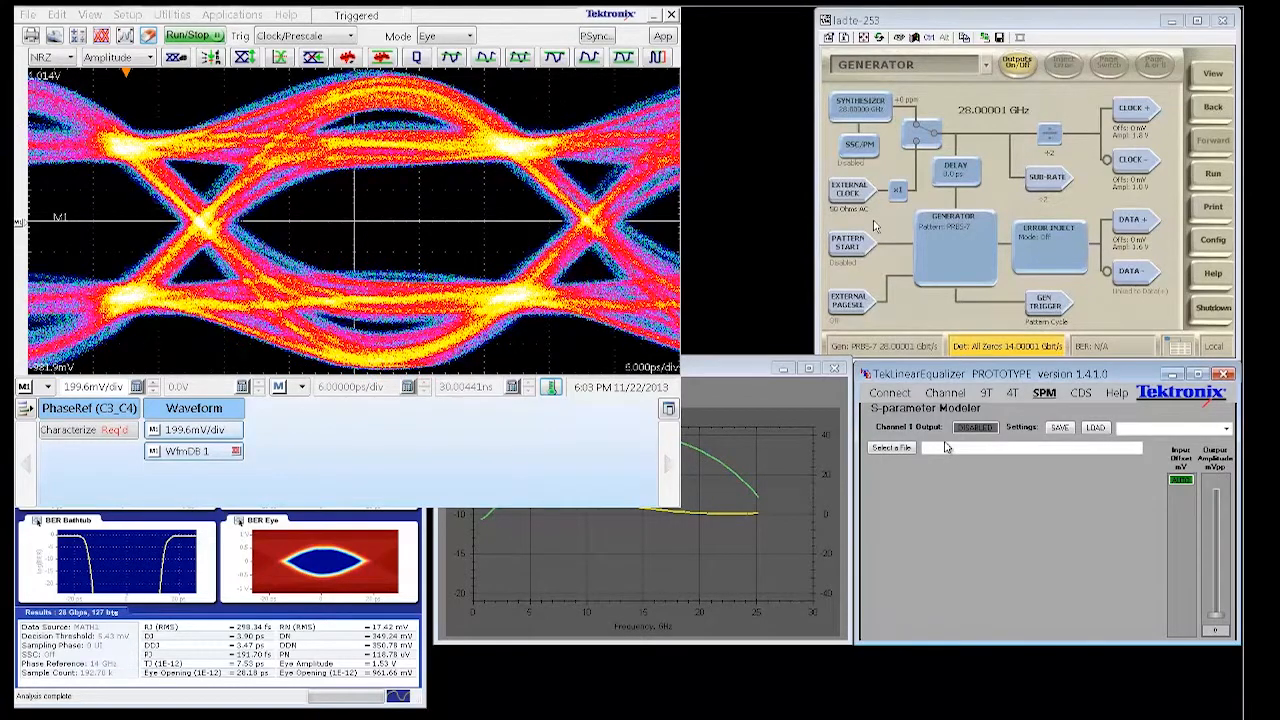
- Load the ISI Board 09inch.s2p Touchstone file and press GO to apply its S21 response
left_click(888, 446)
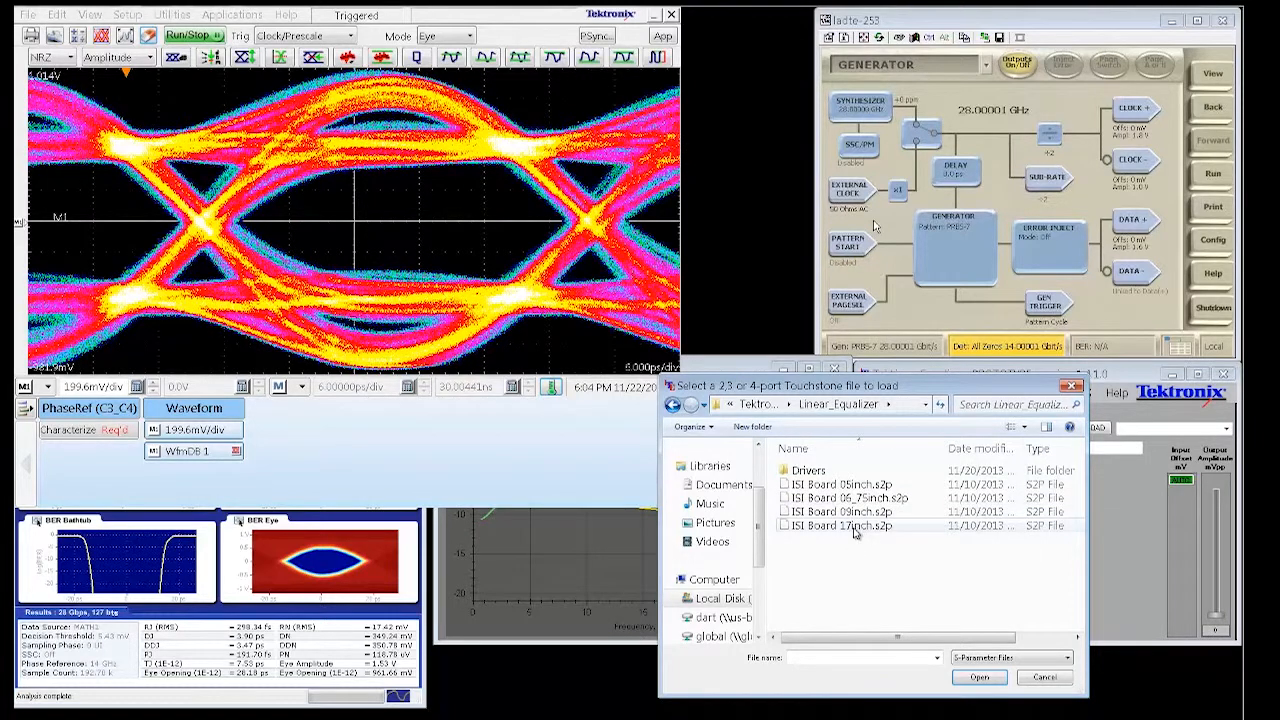
mouse_move(855, 530)
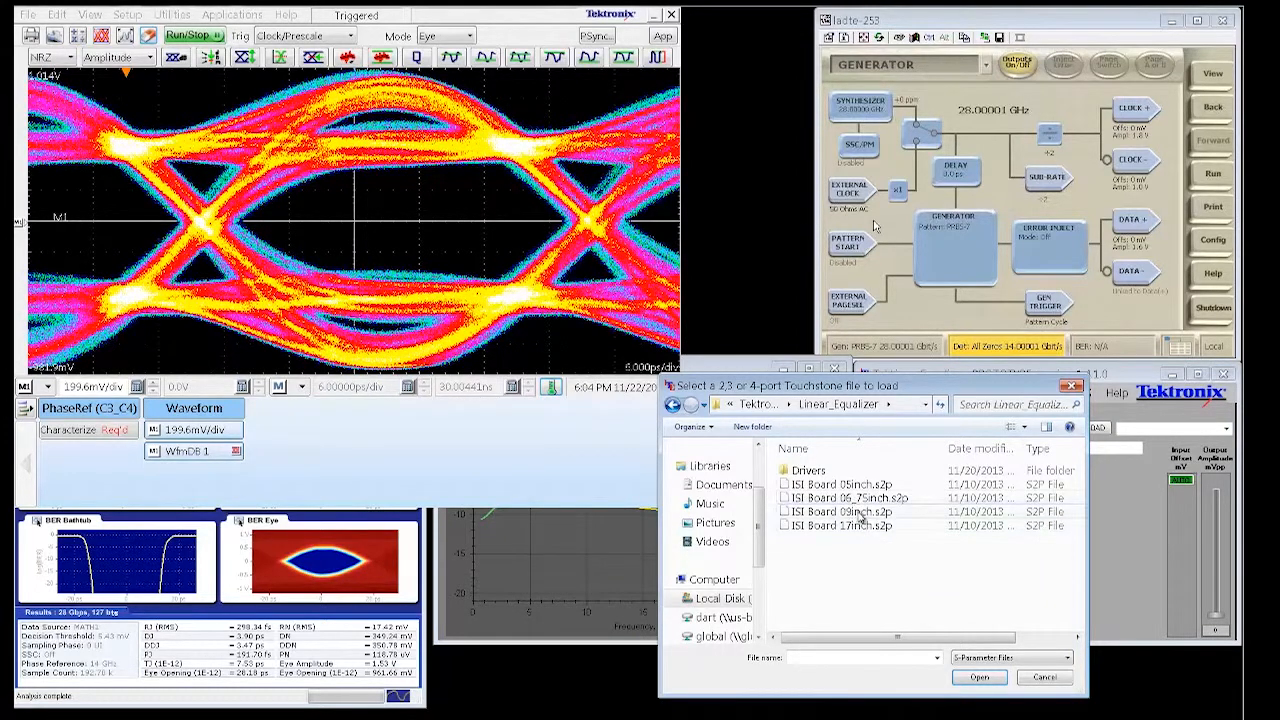
left_click(845, 511)
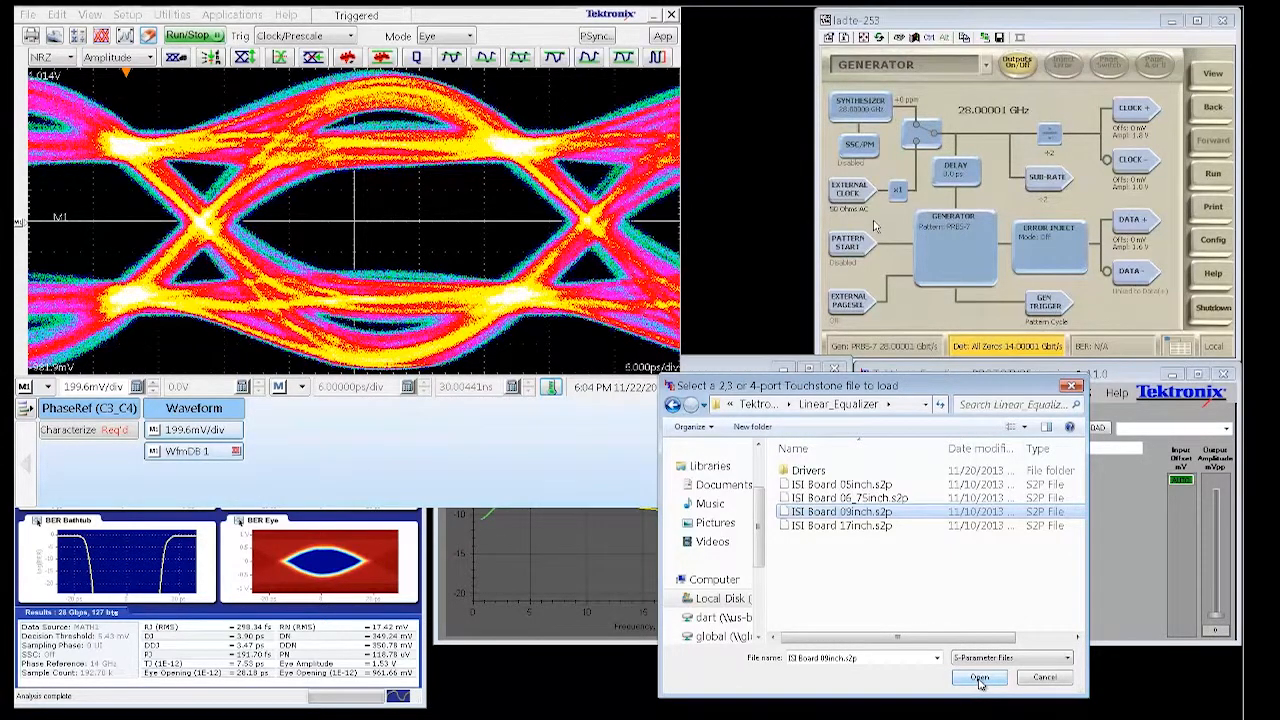
left_click(979, 677)
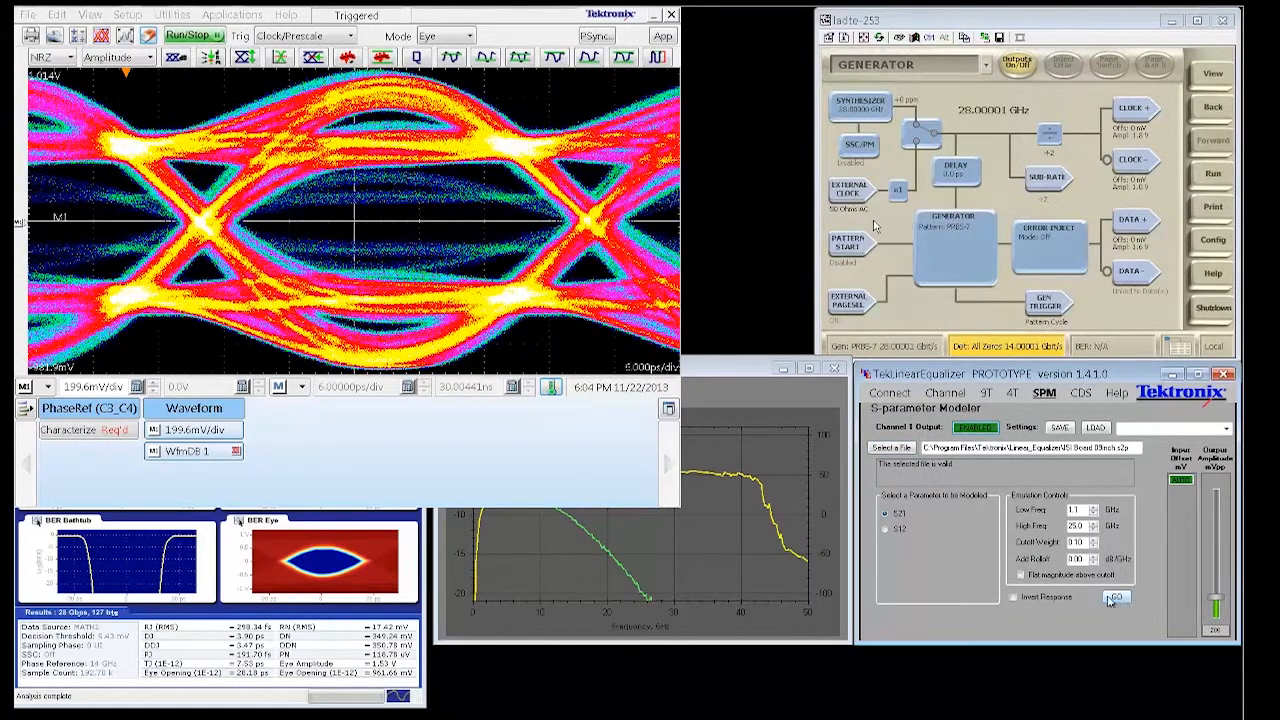
left_click(1114, 597)
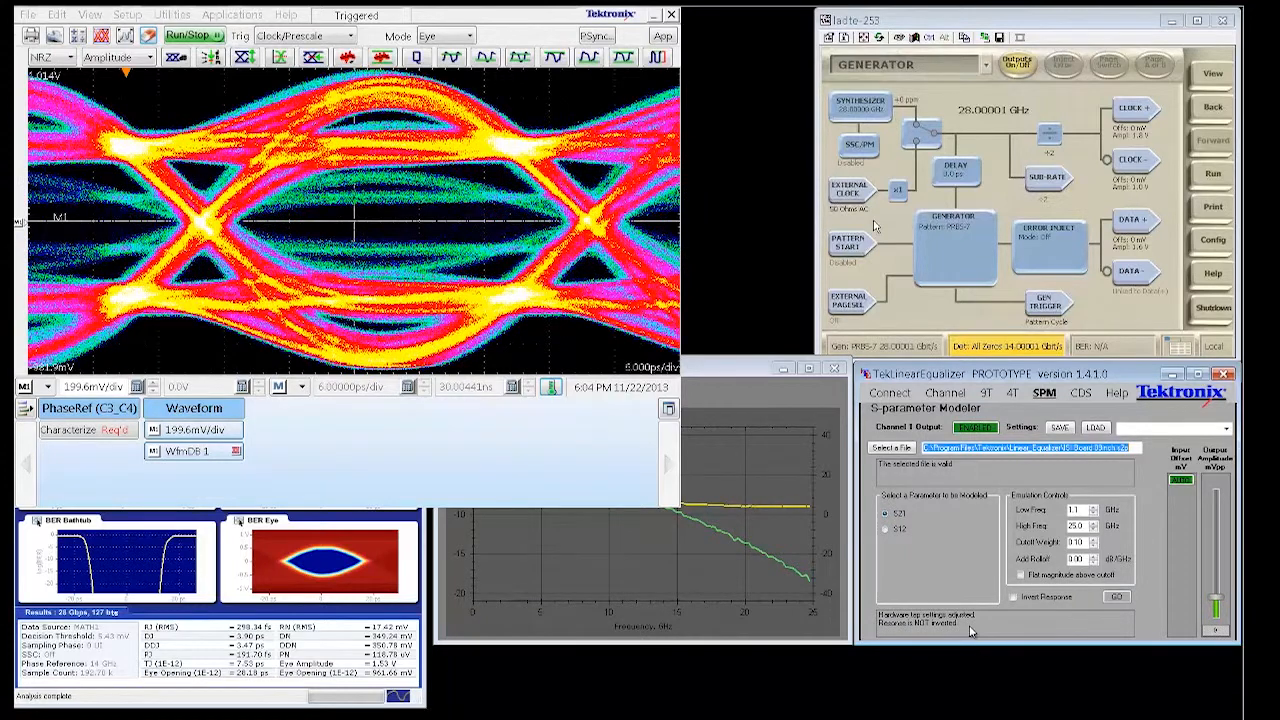